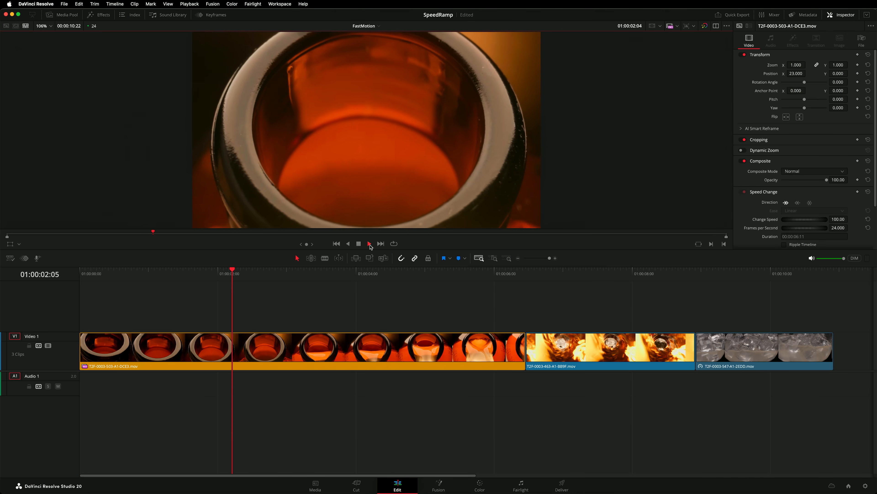
Preview the first clip by playing the timeline and stopping near its end.
click(370, 243)
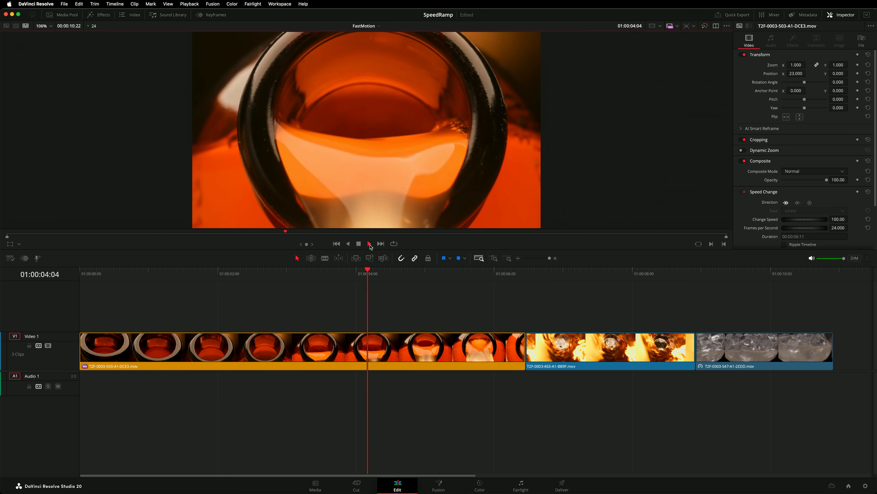
click(359, 243)
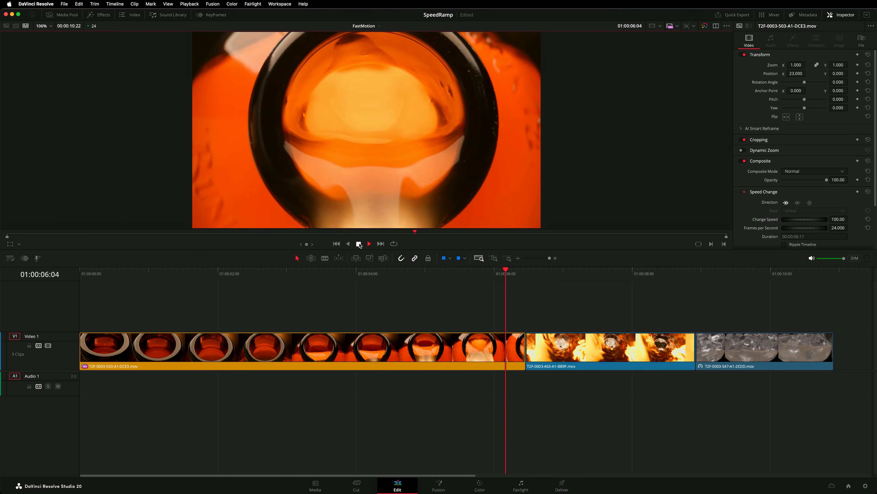
click(379, 243)
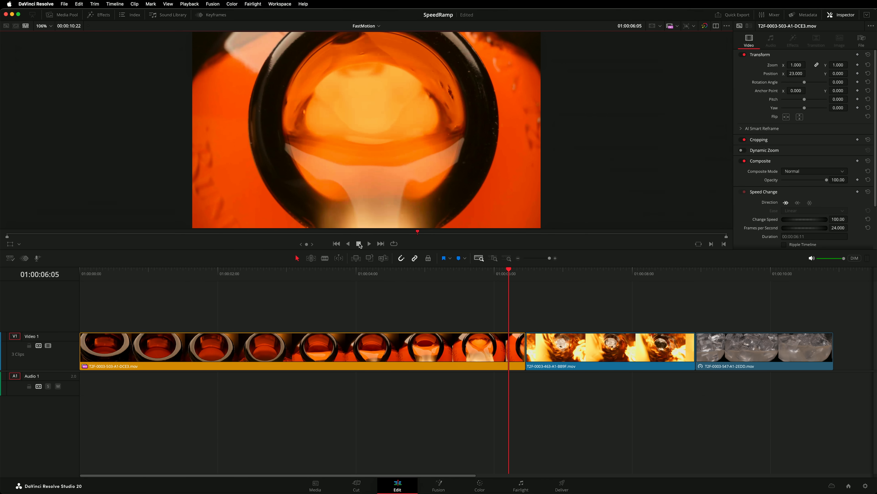
Show the Retime Controls on the first clip, leaving its speed at 100%.
right_click(350, 352)
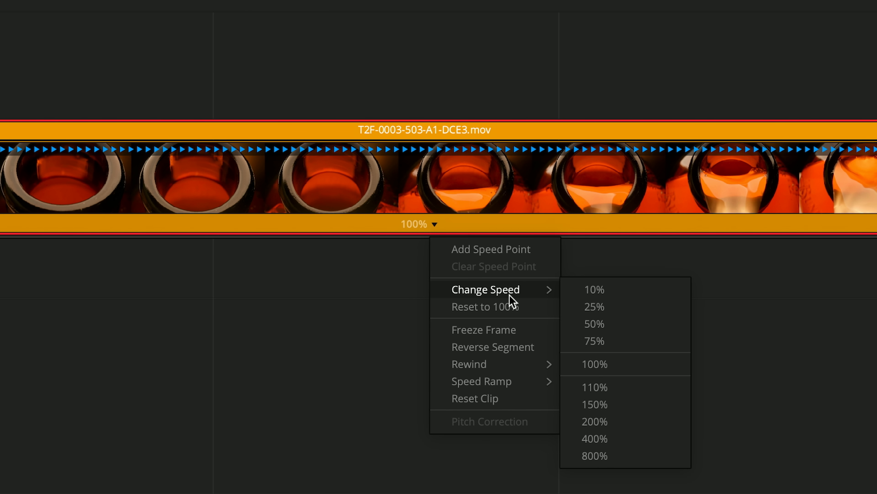
click(511, 302)
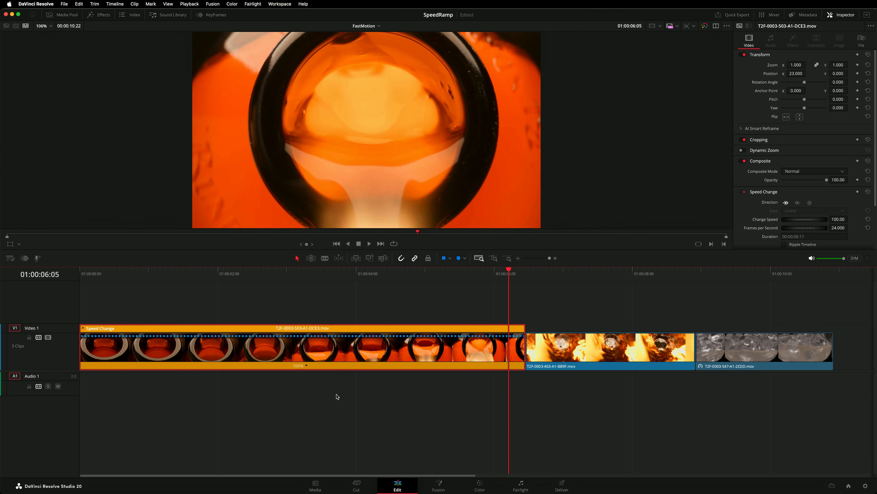
Add a speed point at the 4-second playhead, splitting the clip into two 100% sections.
click(282, 275)
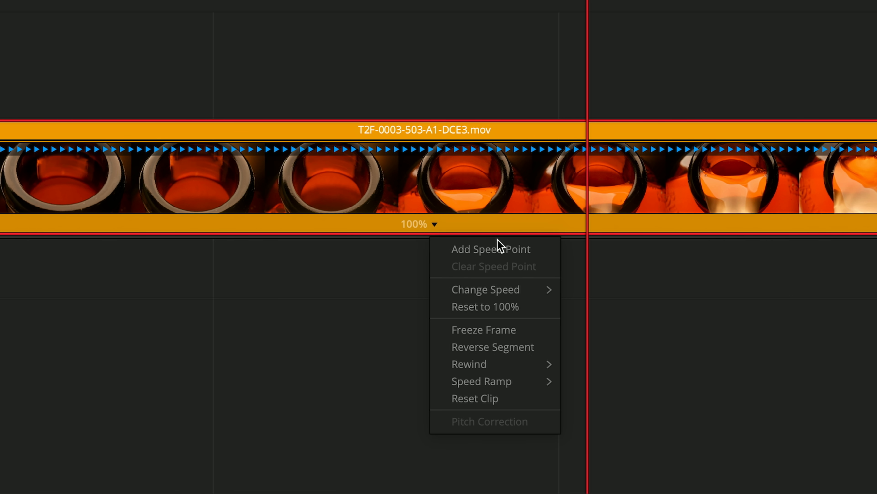
click(491, 249)
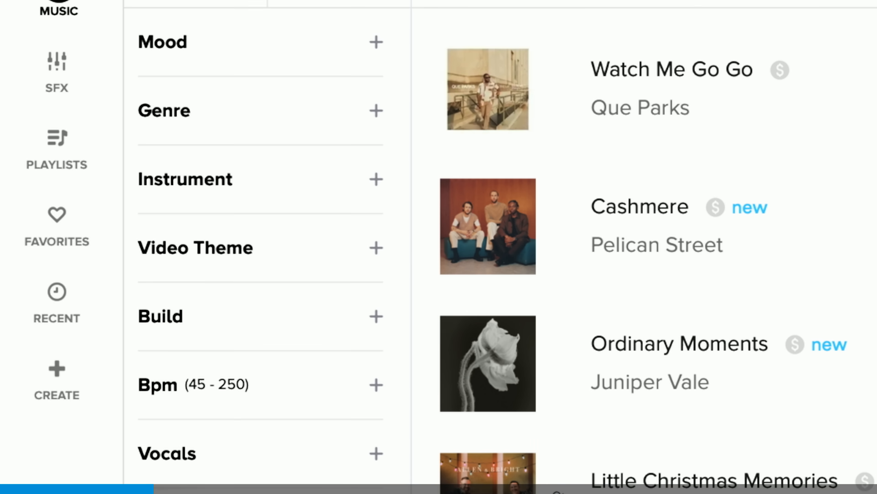
scroll(down, 3)
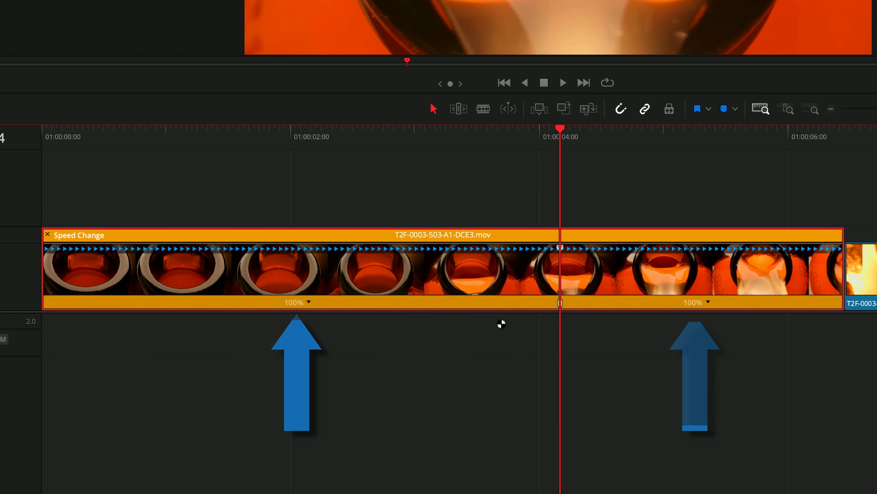
mouse_move(499, 323)
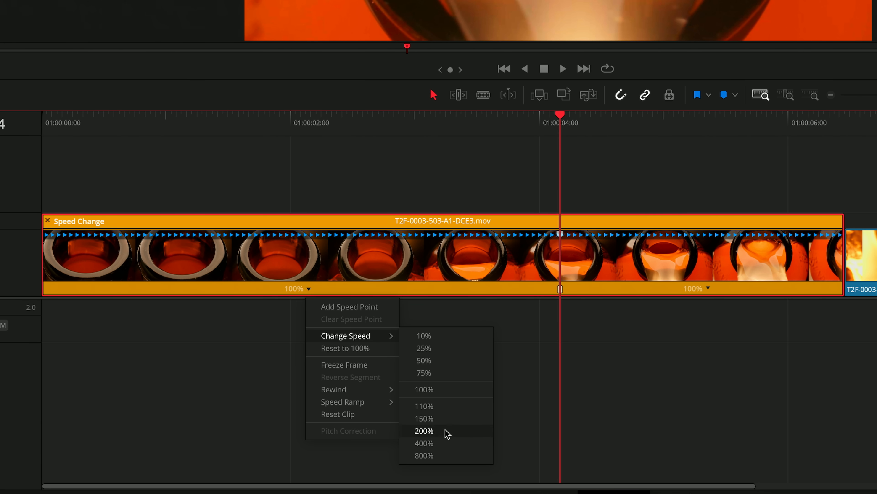
mouse_move(462, 458)
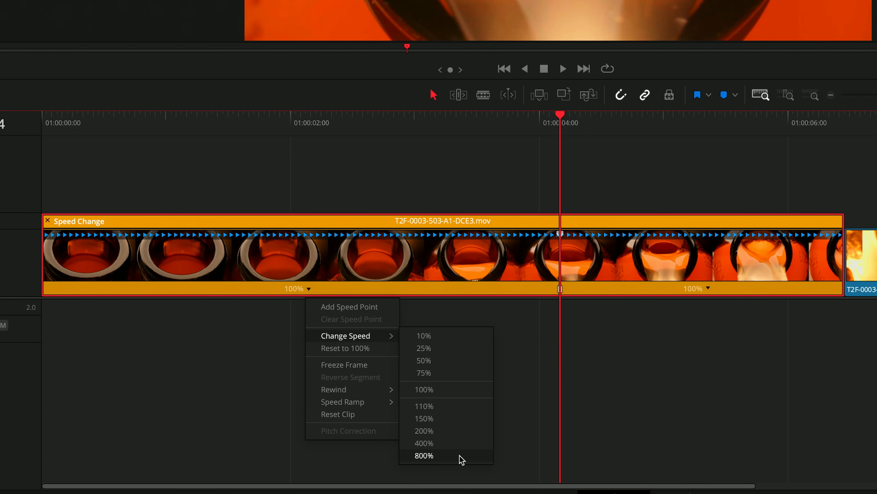
click(424, 455)
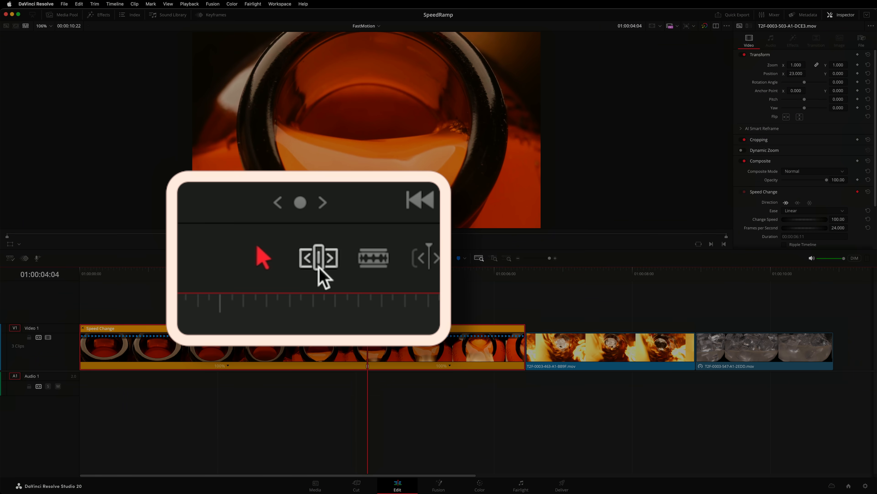
Set the first section to 800% via Change Speed, rippling the timeline with no gap.
right_click(229, 366)
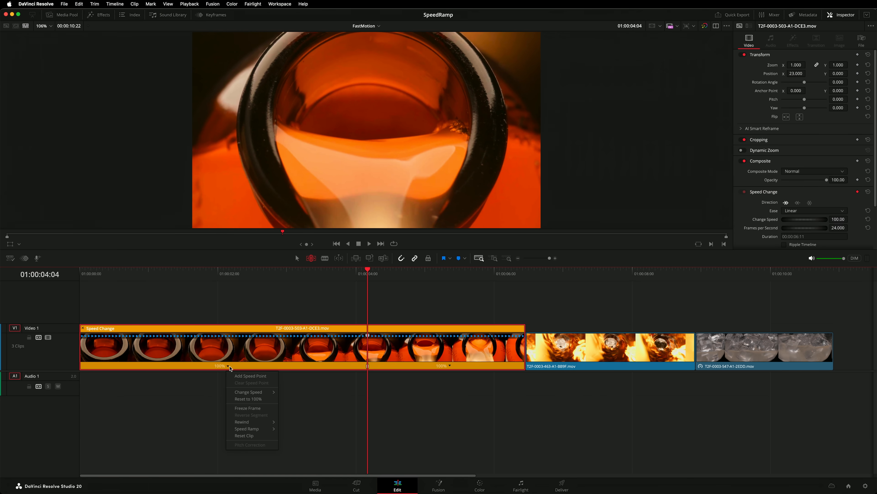
click(247, 391)
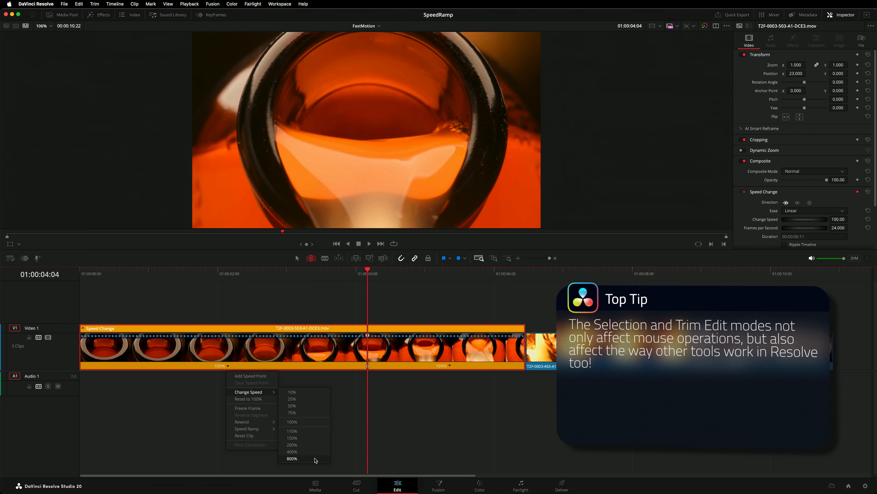
click(292, 459)
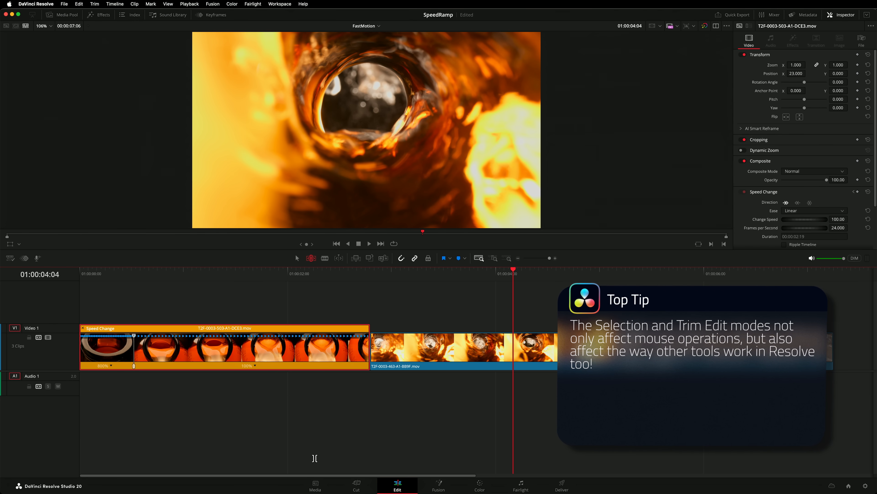